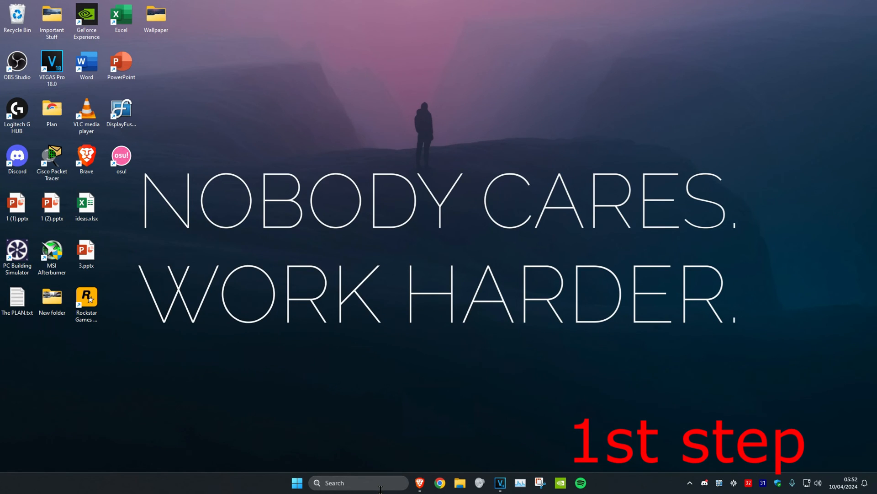
Step: Bring up Task Manager from search and the actions for a running game process
text(task manager)
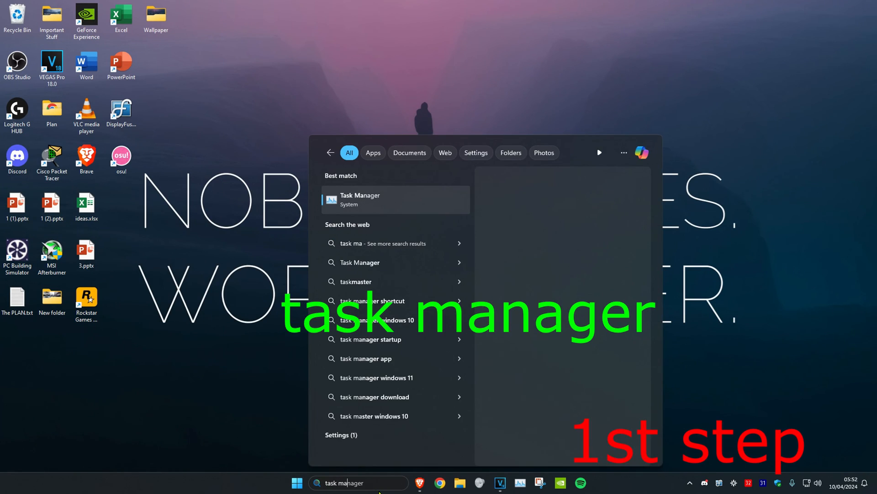
click(360, 200)
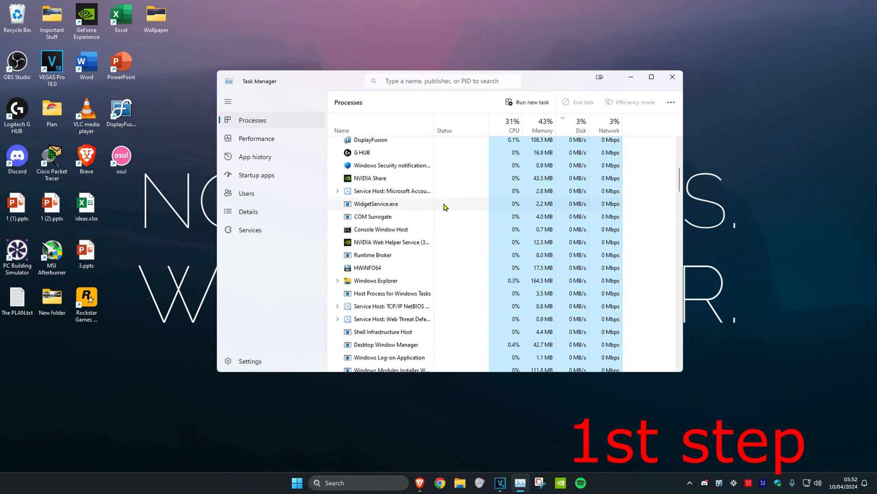
right_click(370, 147)
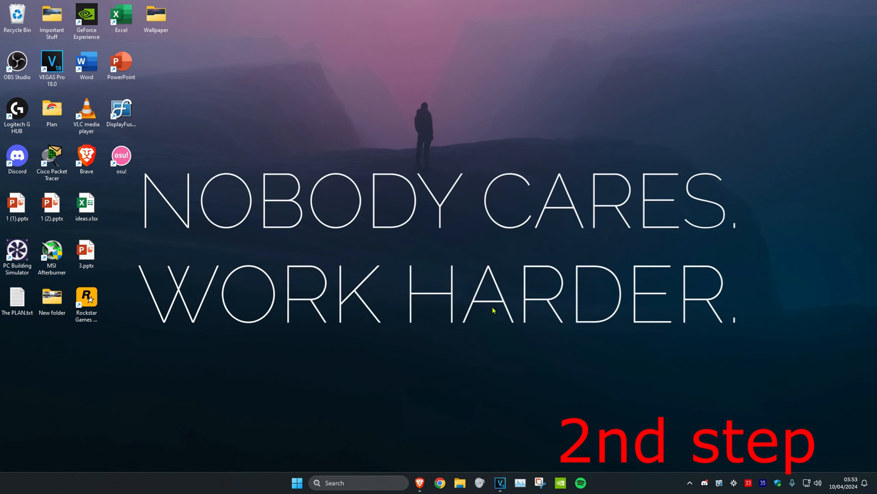
Step: Browse C:\Program Files (x86)\Origin Games\Apex and bring up actions for r5apex.exe
click(459, 483)
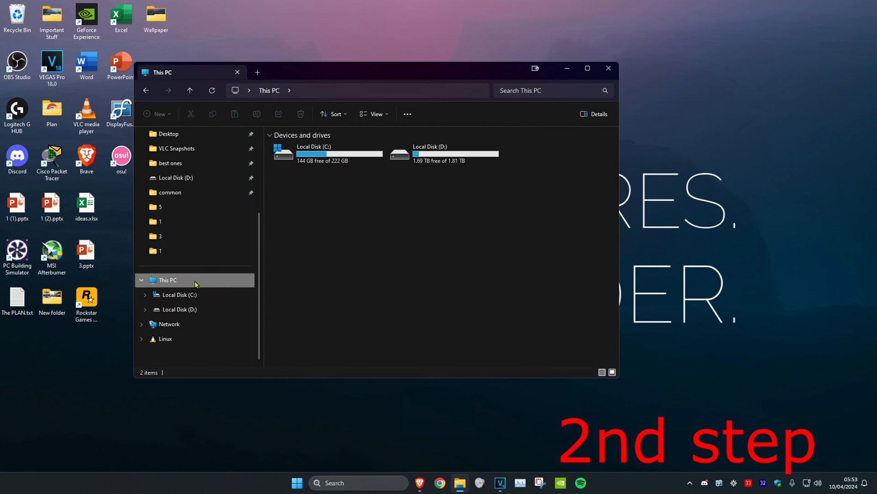
mouse_move(351, 266)
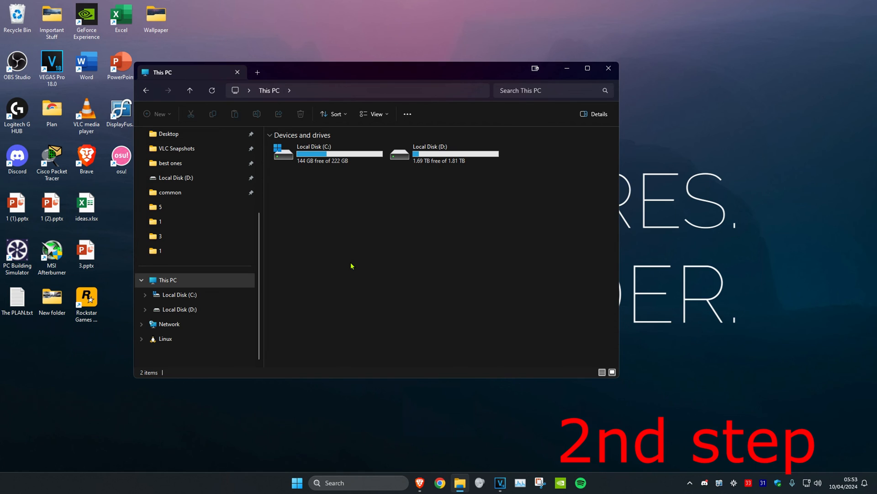
double_click(327, 153)
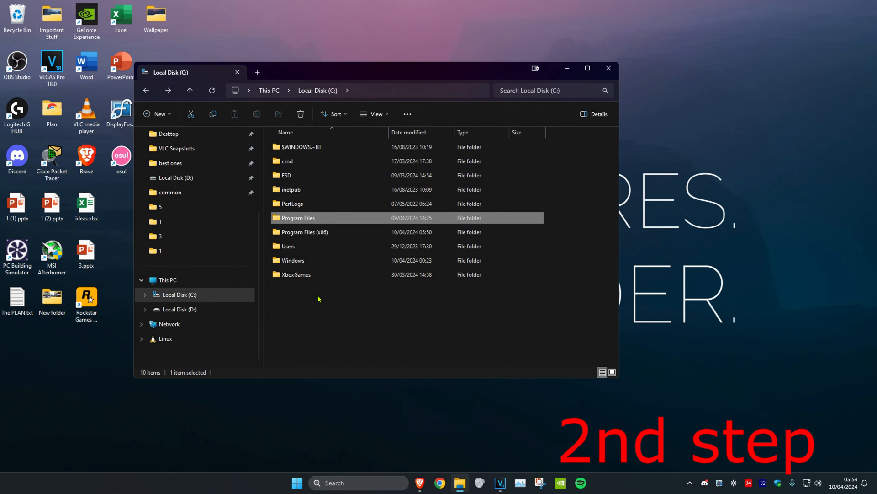
double_click(305, 231)
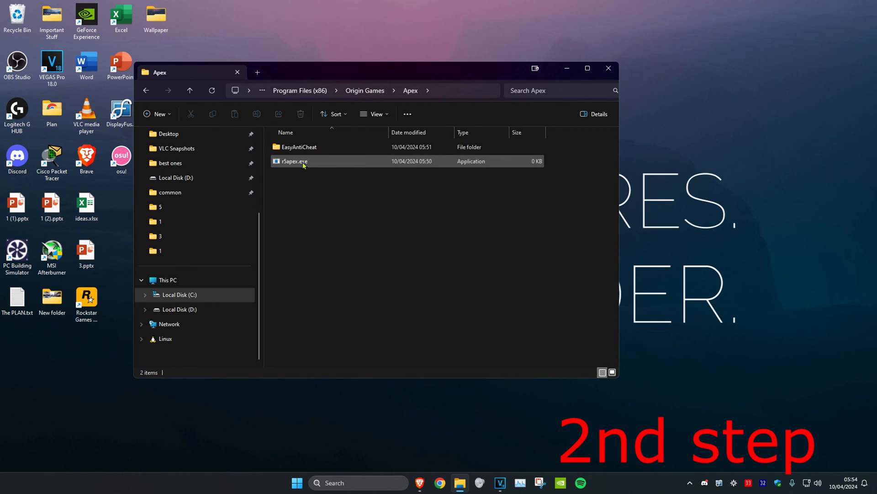
click(293, 161)
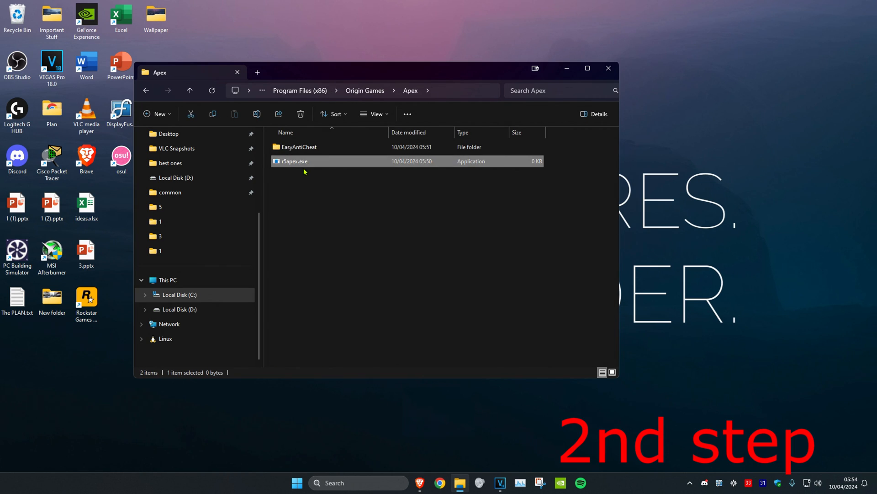
right_click(293, 161)
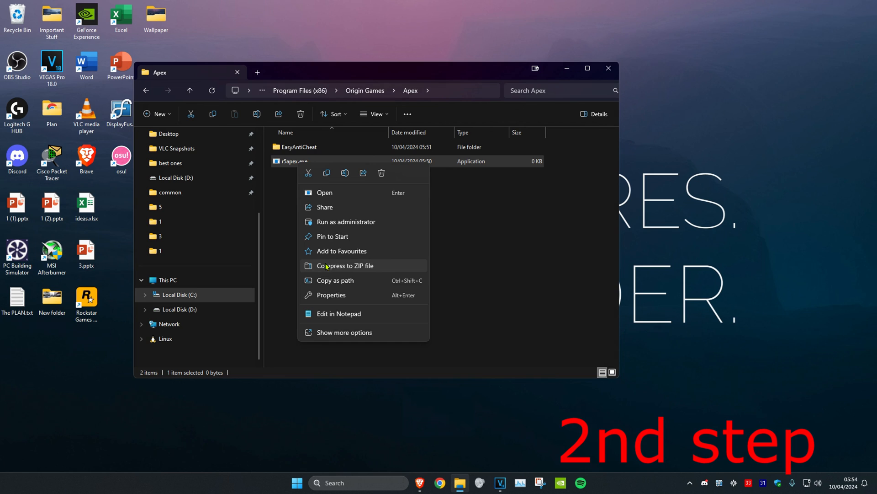
Step: In r5apex.exe Properties > Compatibility, enable Windows 7 compatibility mode and Run as administrator, then OK
click(331, 295)
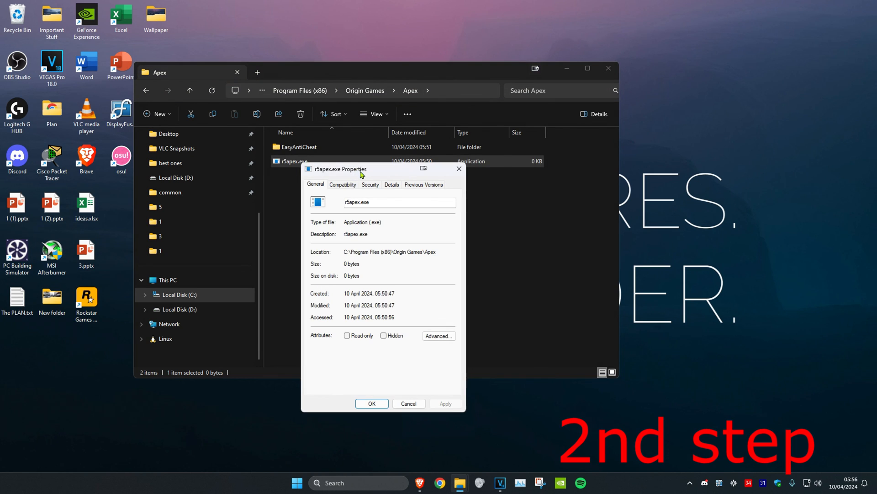
click(343, 184)
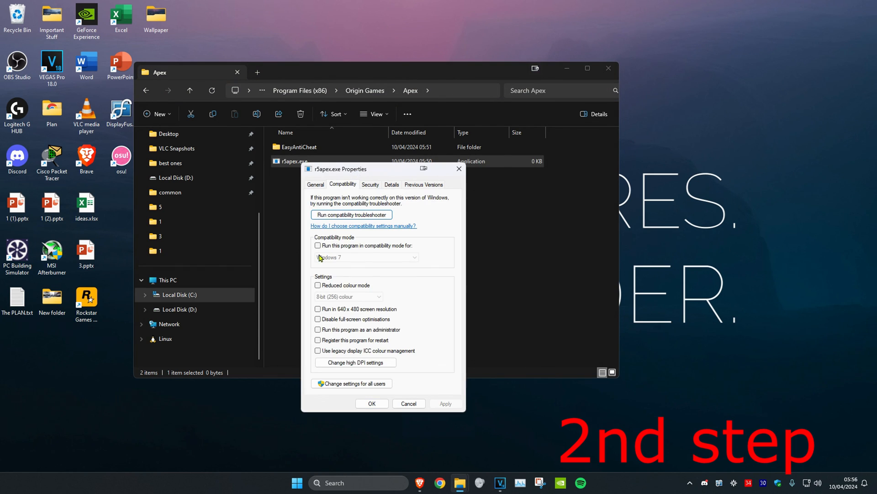
click(318, 245)
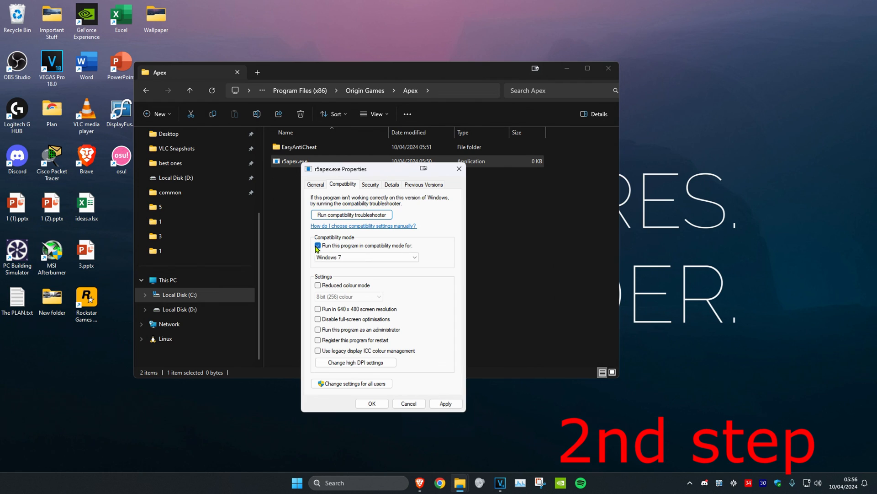
click(318, 246)
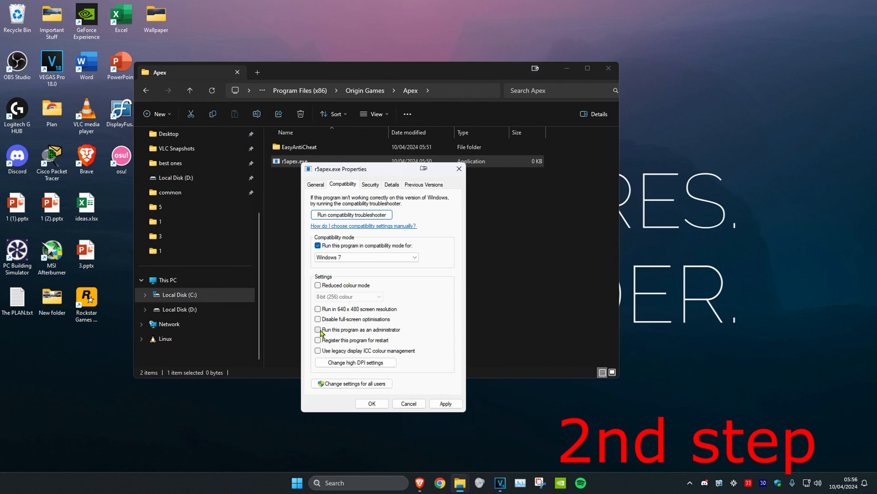
click(318, 330)
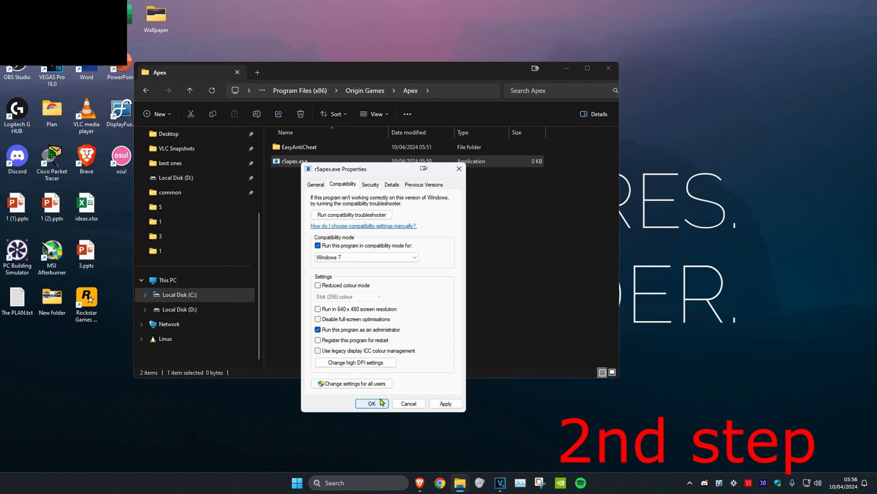
click(372, 403)
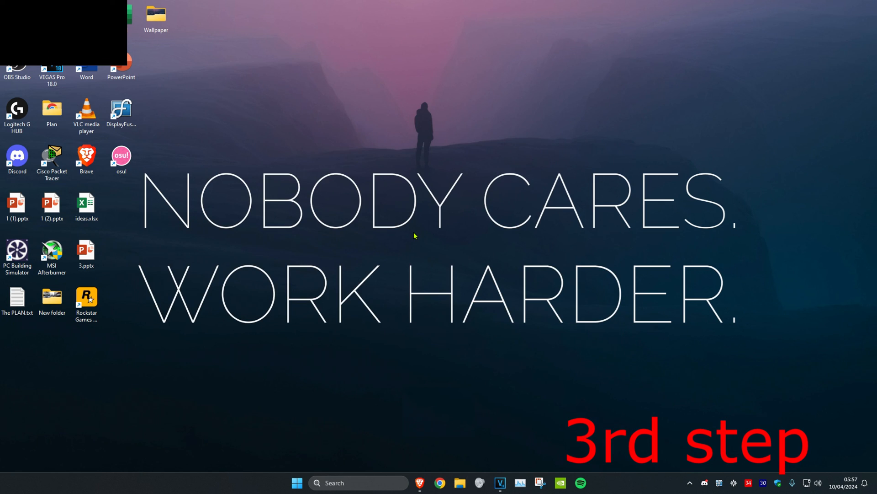
text(check for updates)
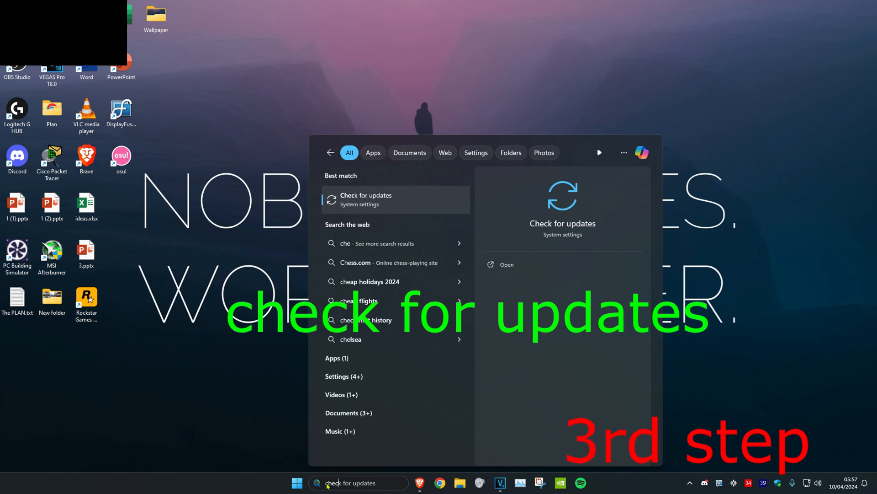
click(366, 199)
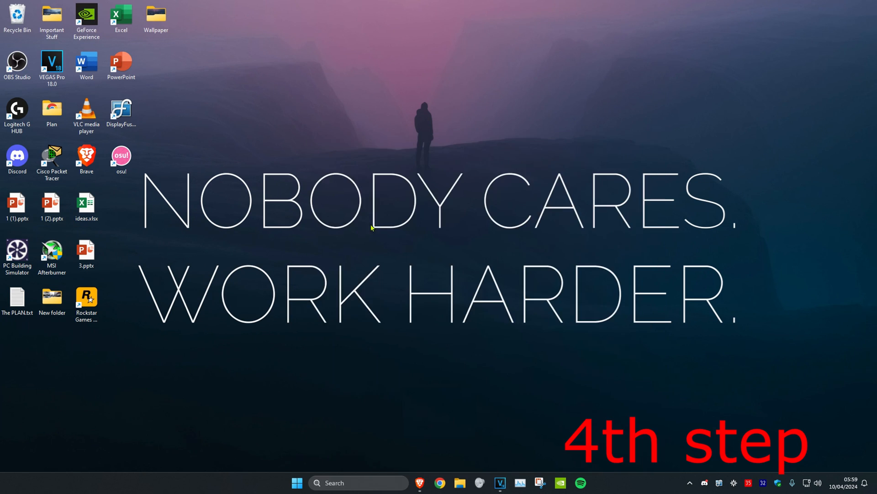
Step: Update the GeForce GTX 1660 Ti driver via automatic search, confirming the best driver is installed
click(590, 482)
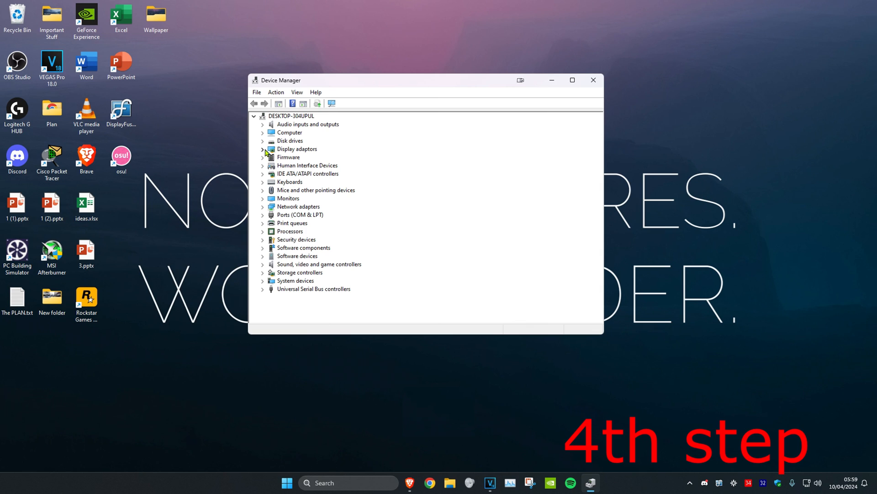
right_click(316, 156)
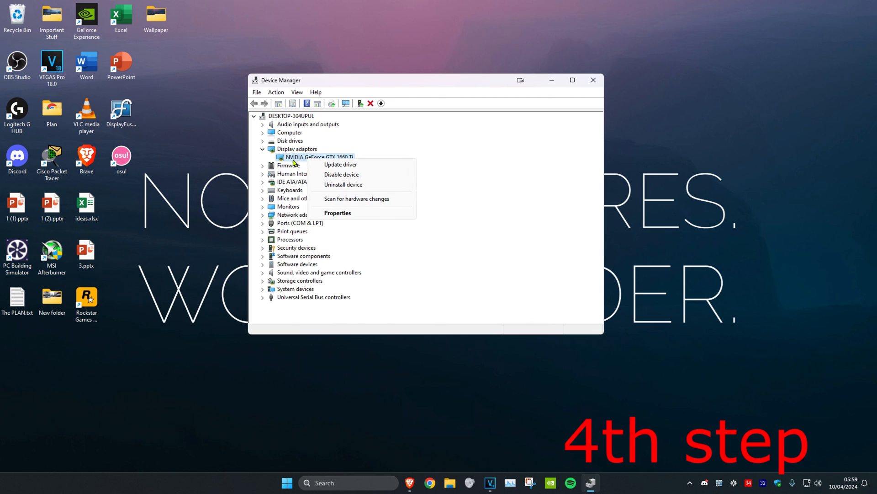
click(340, 163)
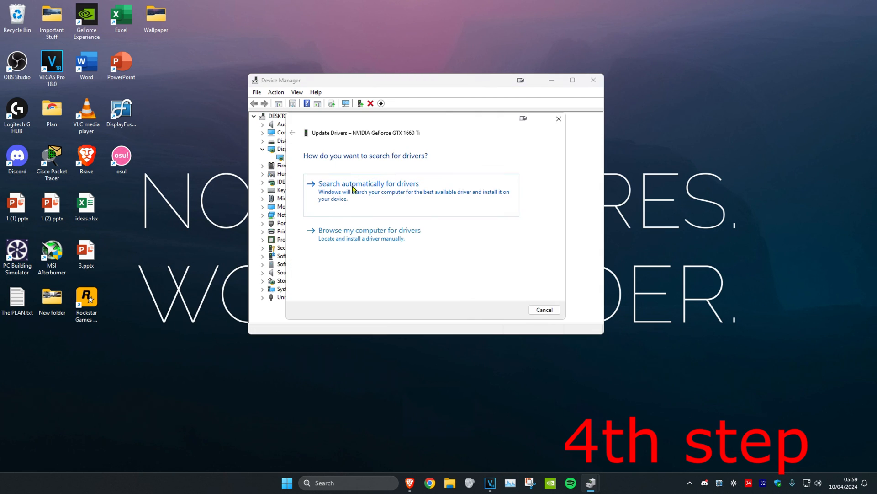
click(368, 183)
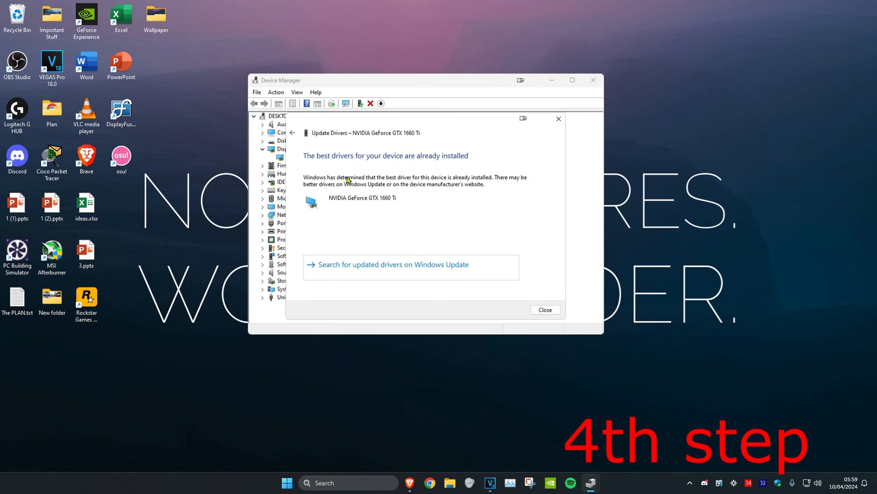